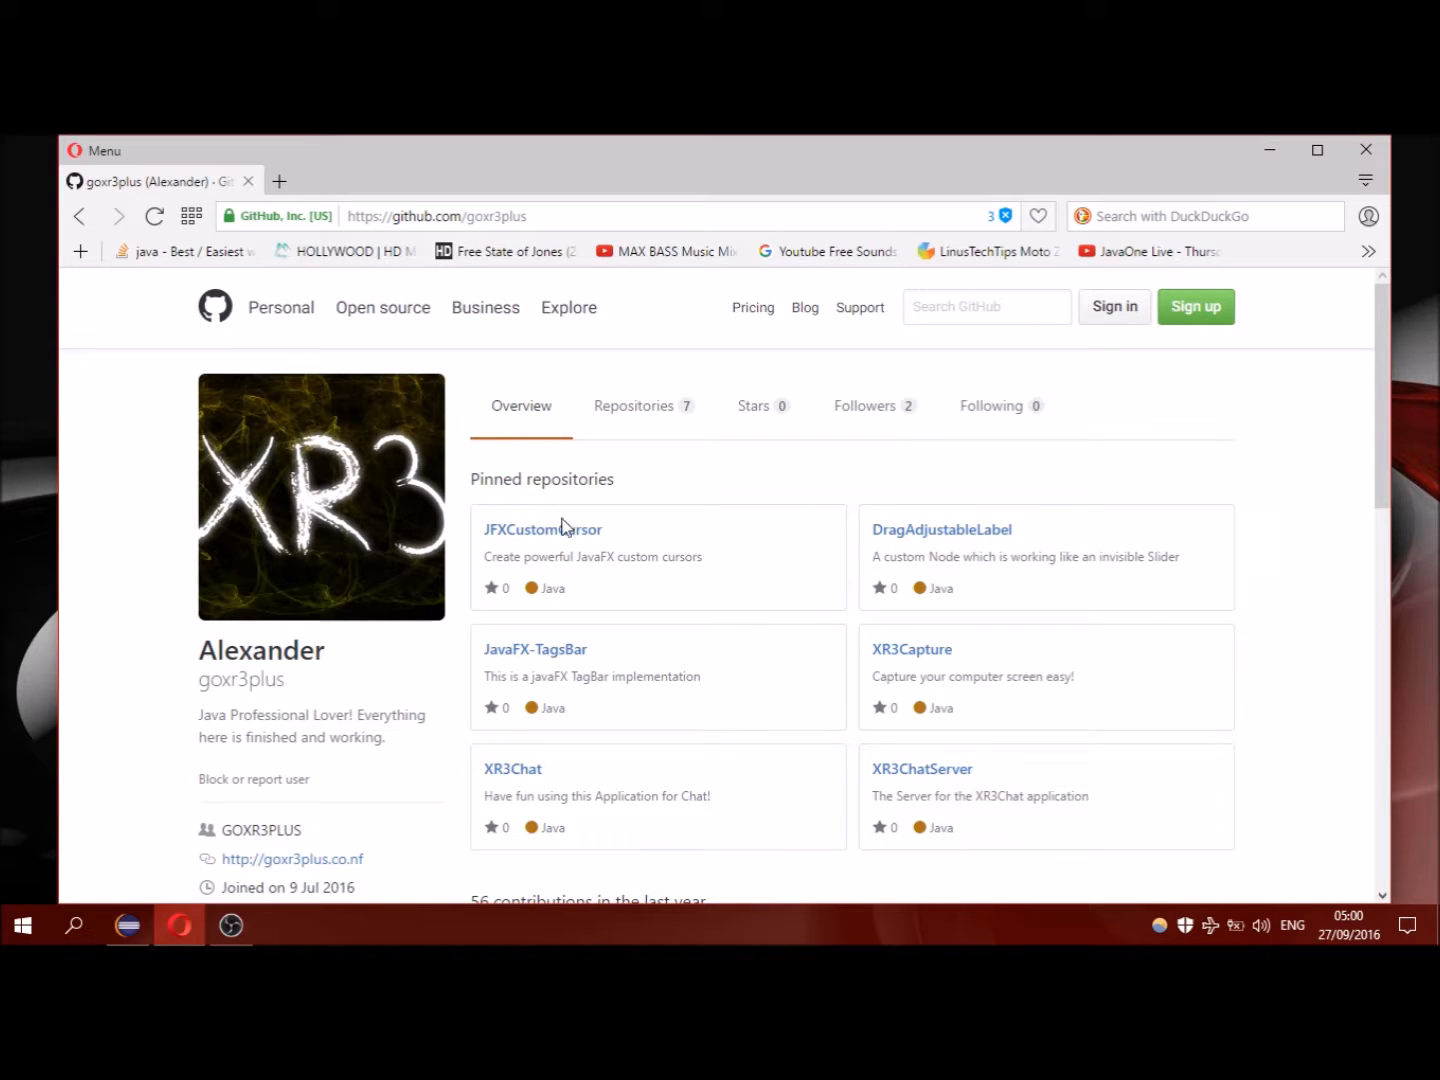
Open the pinned JFXCustomCursor repository and browse its custom folder, jar and README.
left_click(542, 529)
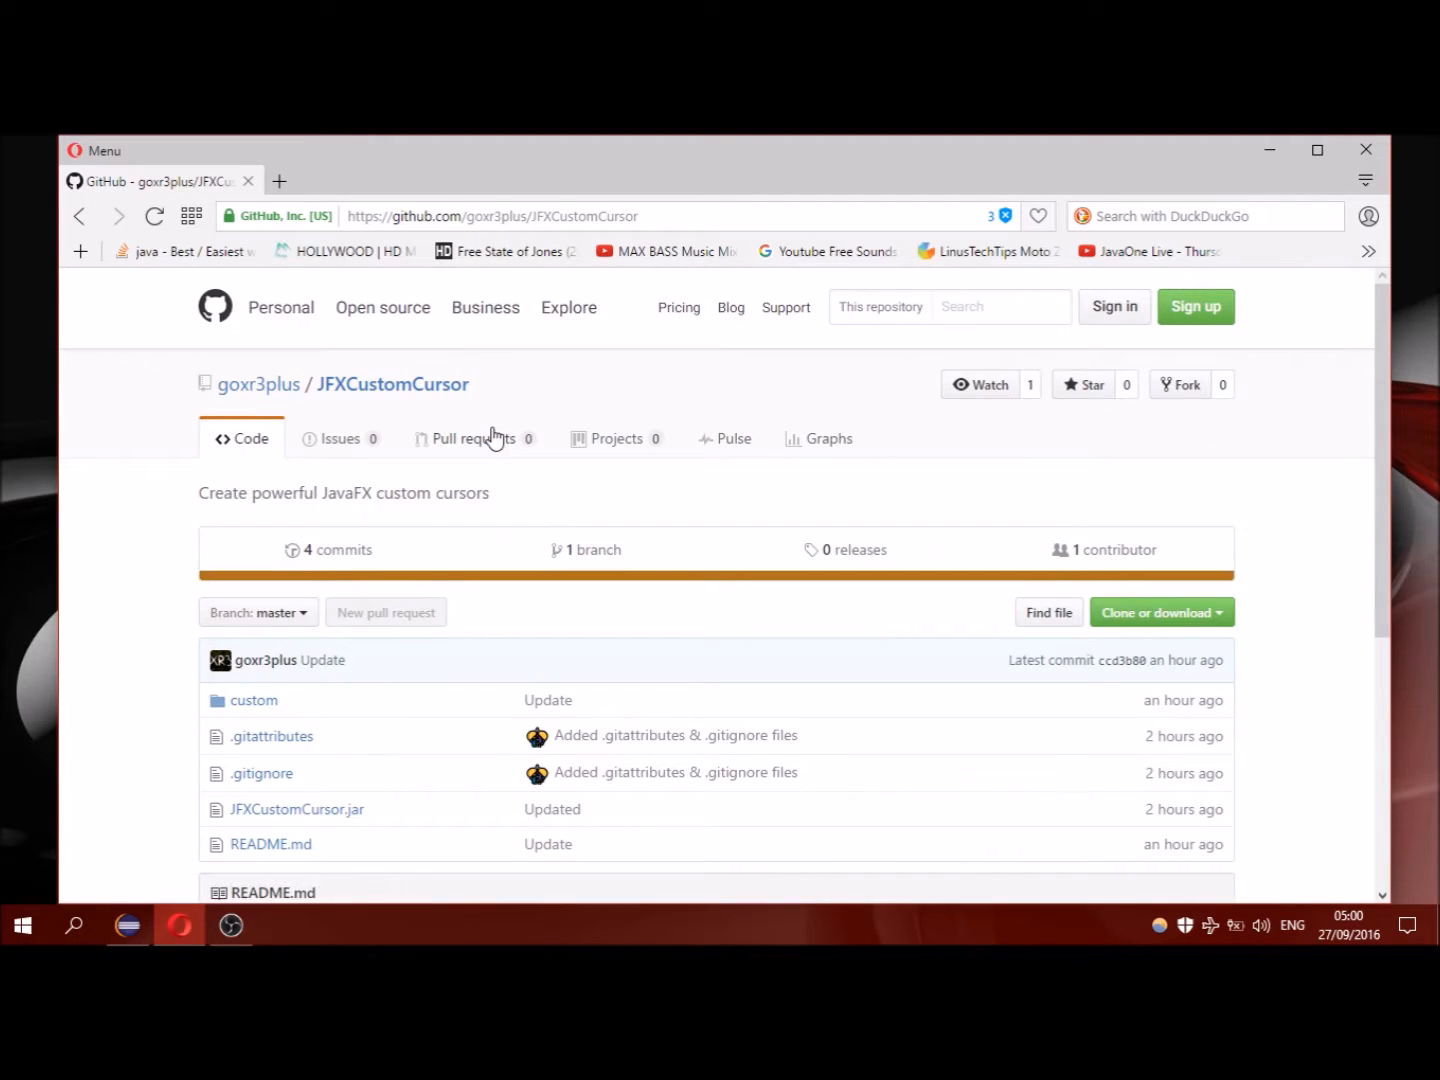
scroll("down", 3)
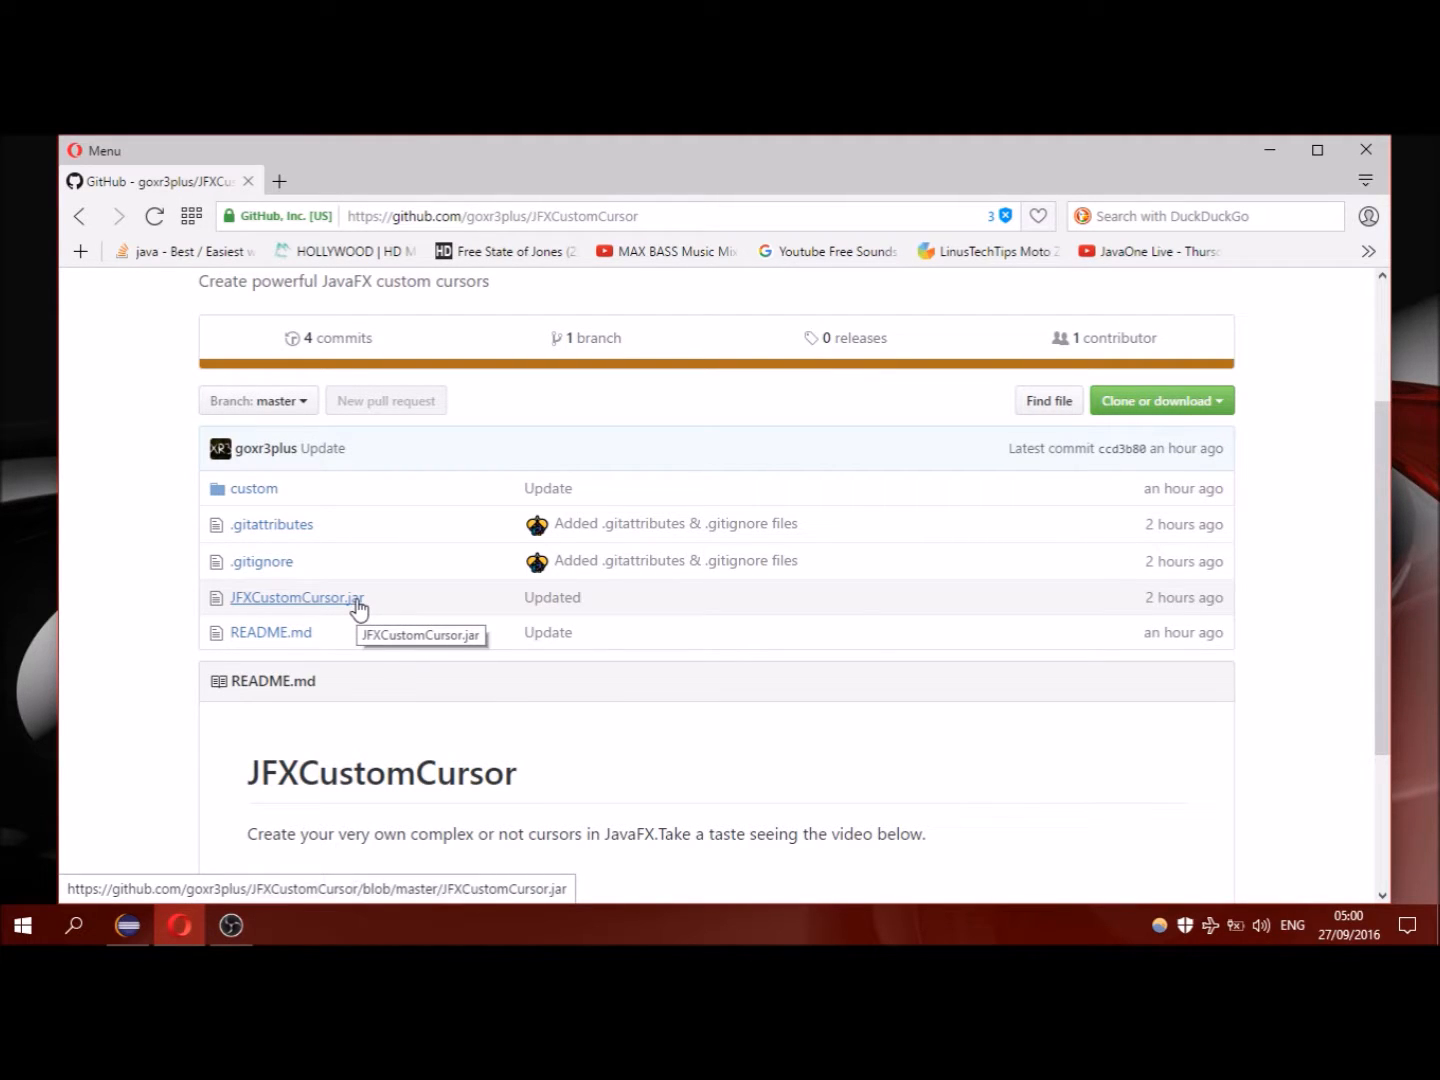
scroll("down", 3)
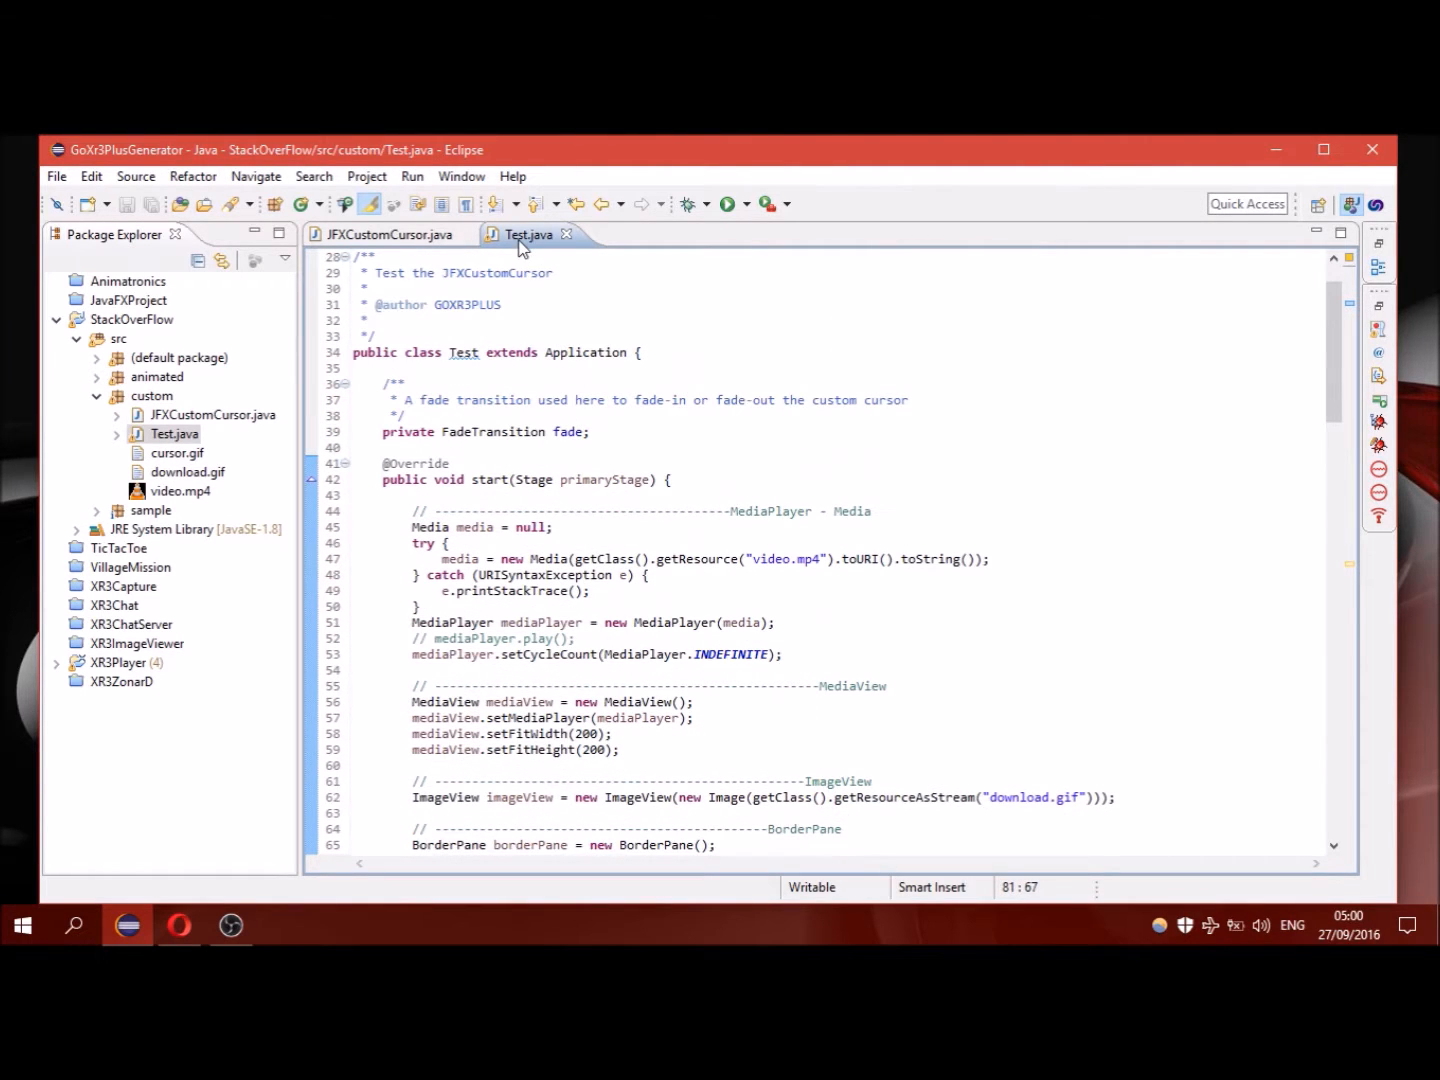
Bring up Test.java in the StackOverFlow project and scroll through its code.
left_click(138, 319)
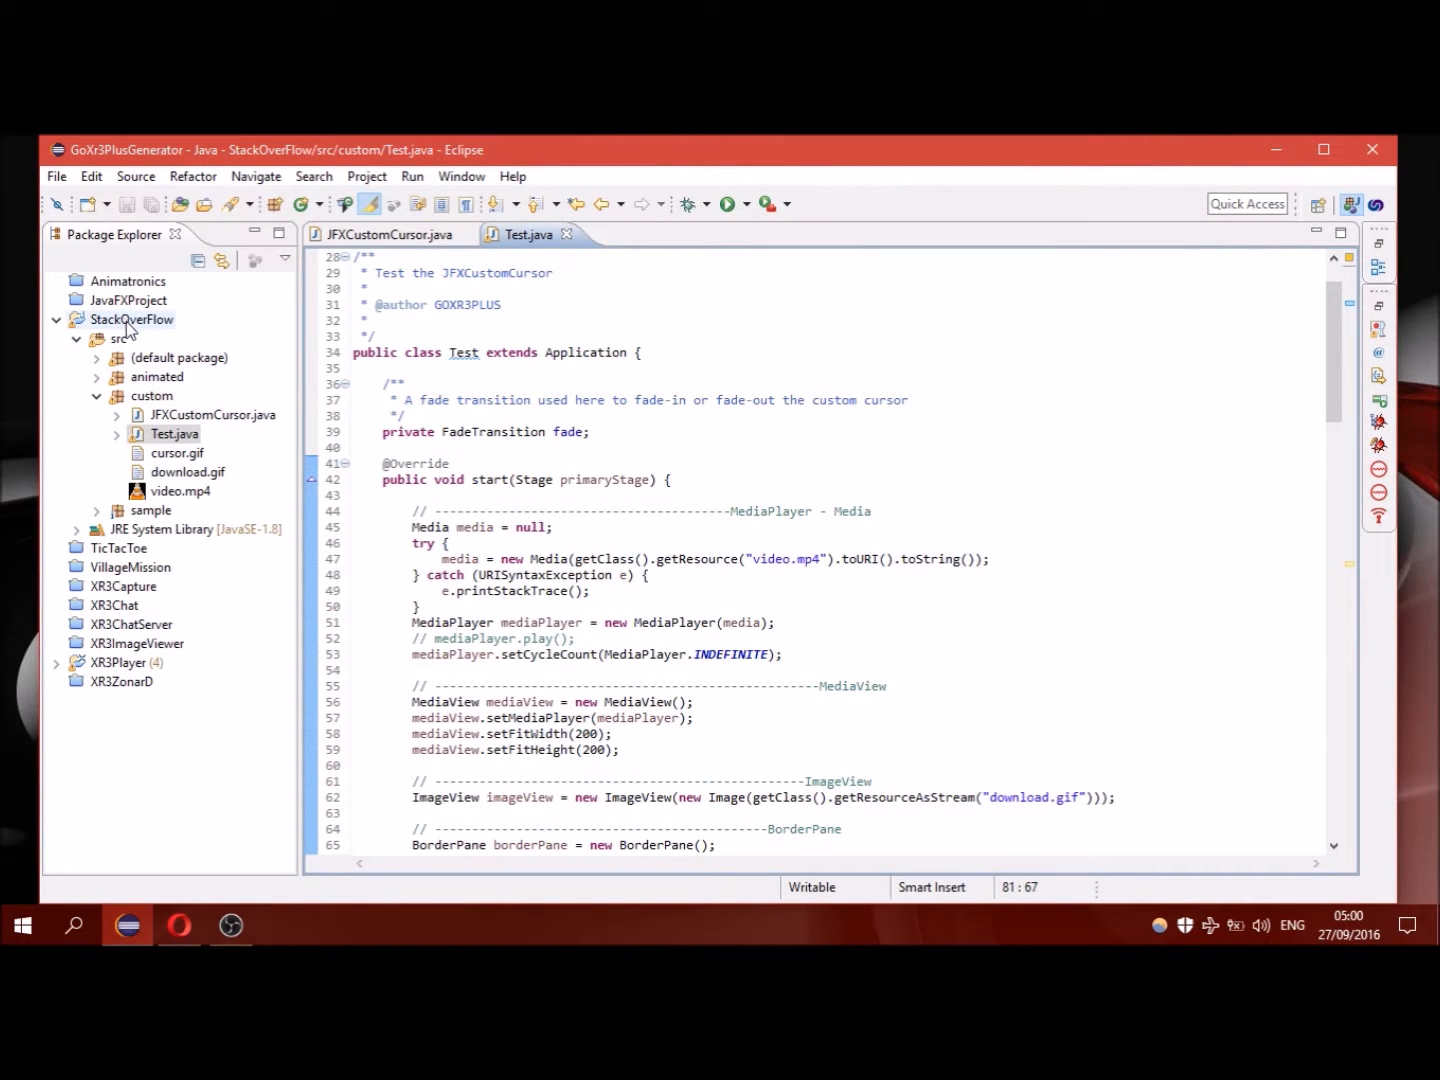
mouse_move(203, 515)
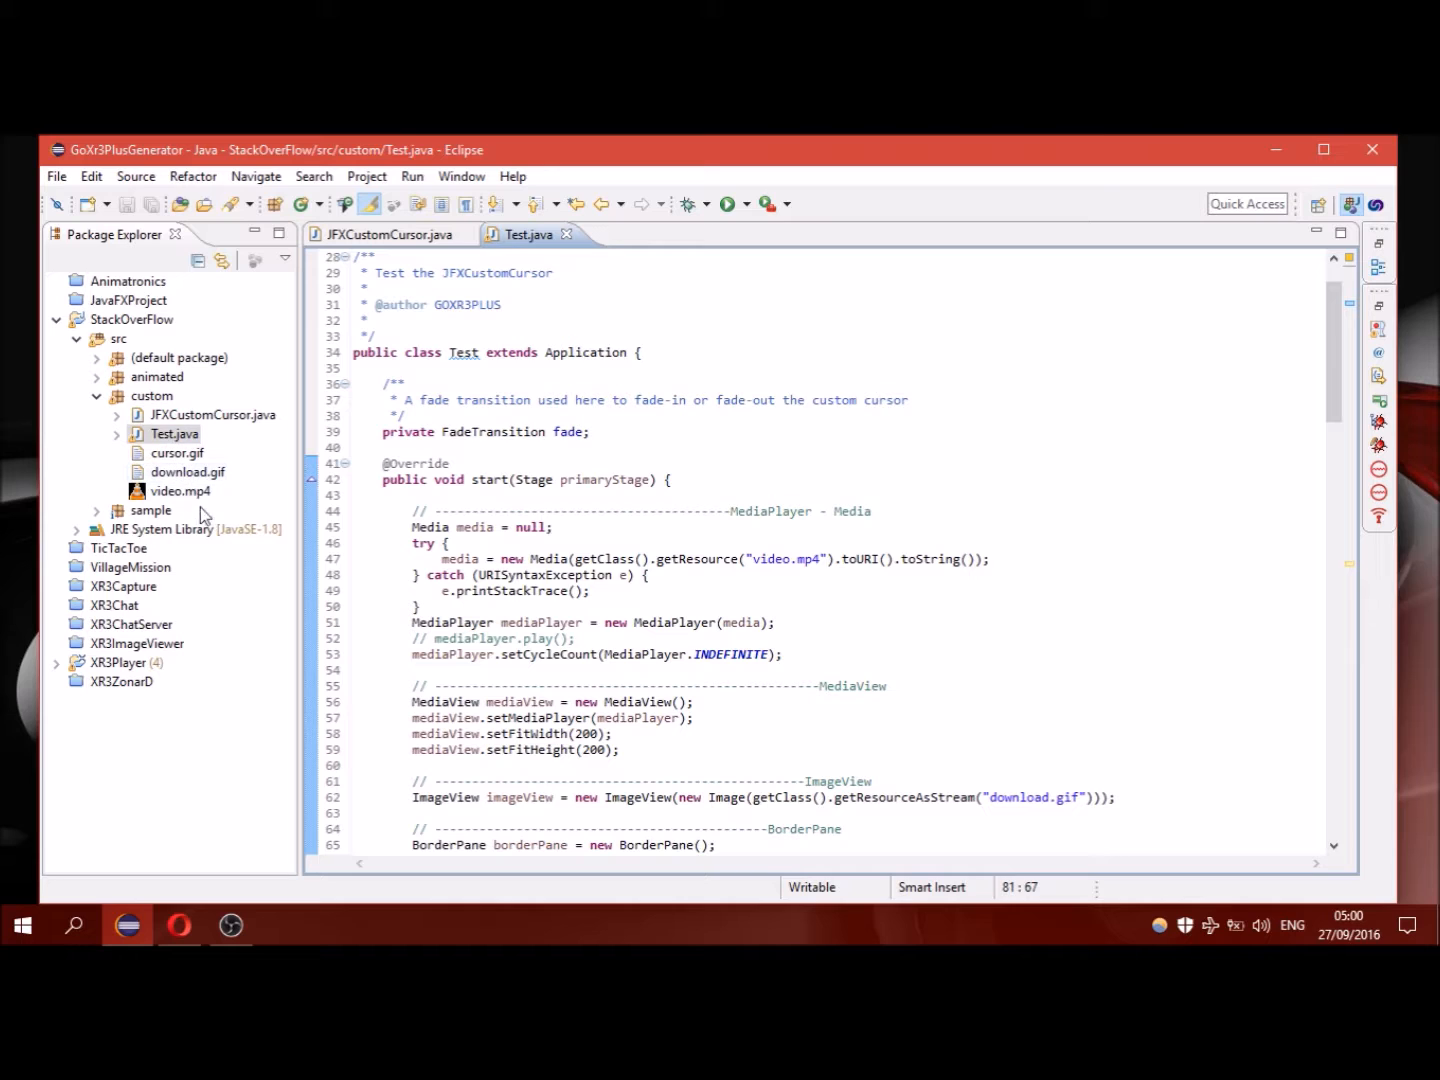
mouse_move(1344, 264)
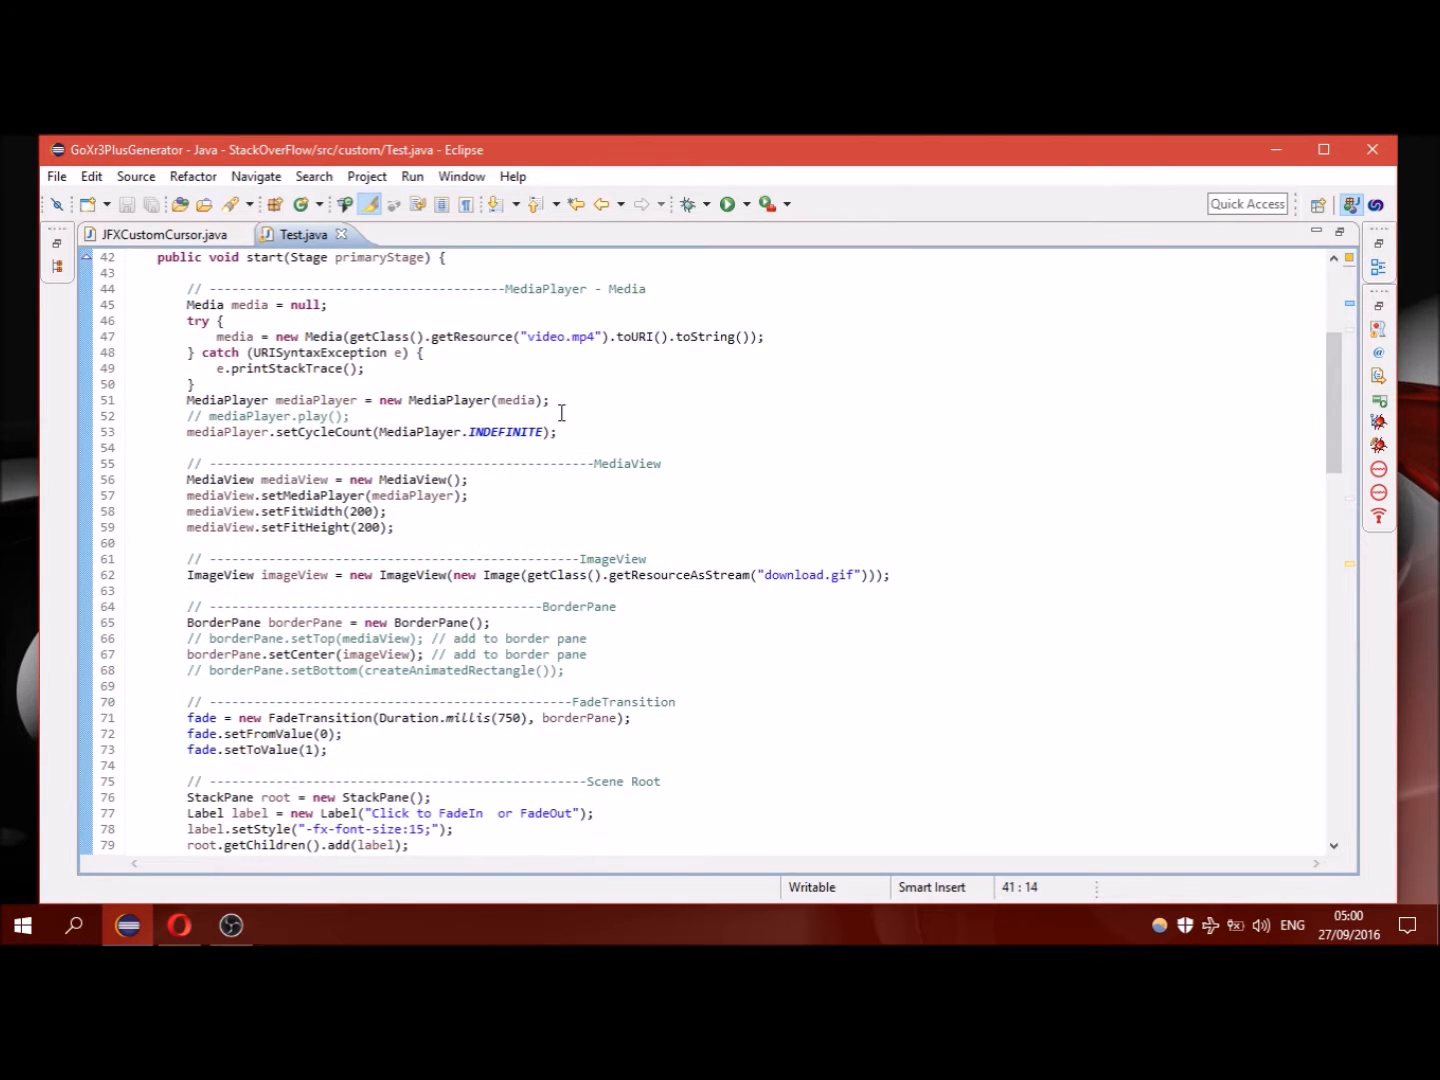
scroll("down", 3)
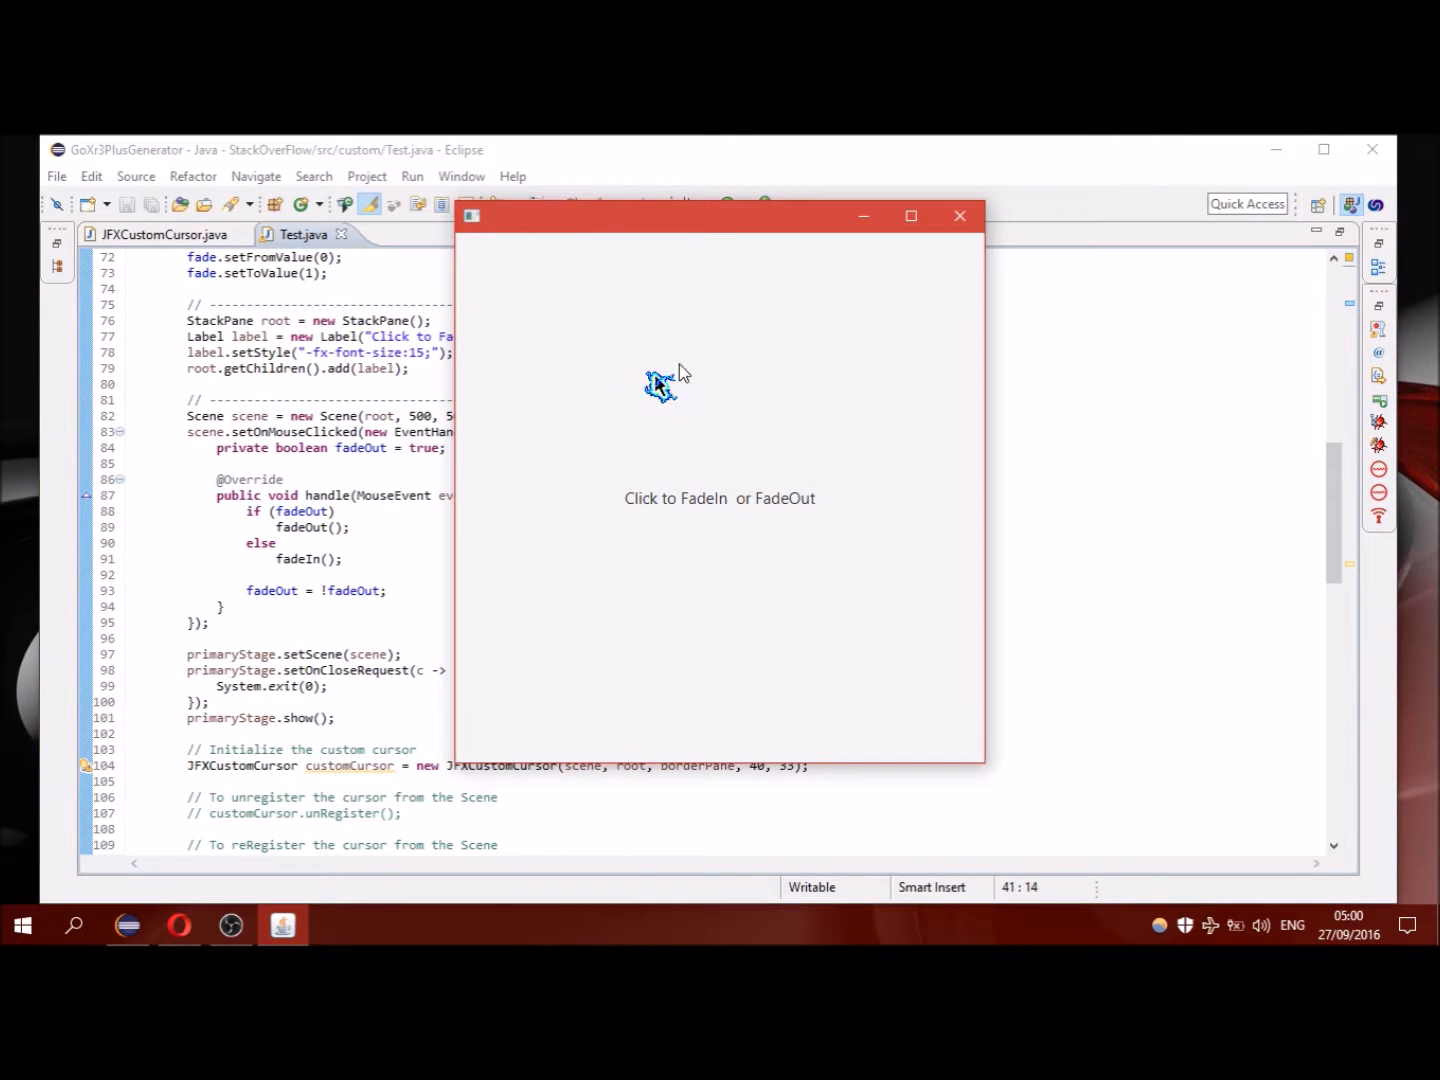
mouse_move(753, 360)
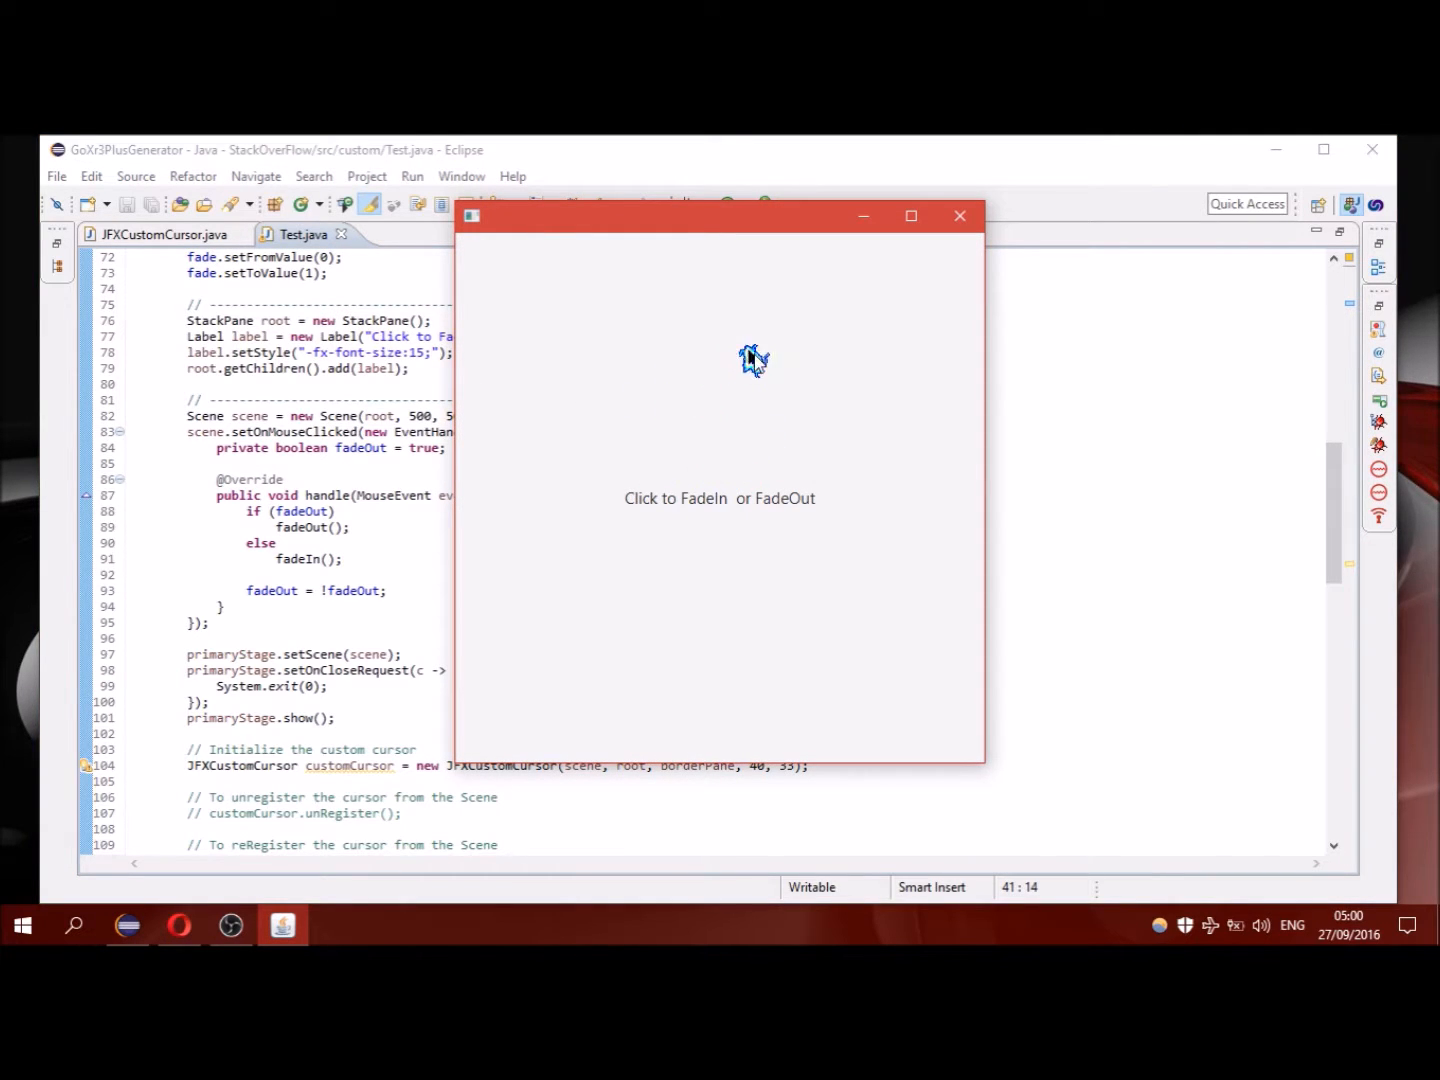
mouse_move(685, 340)
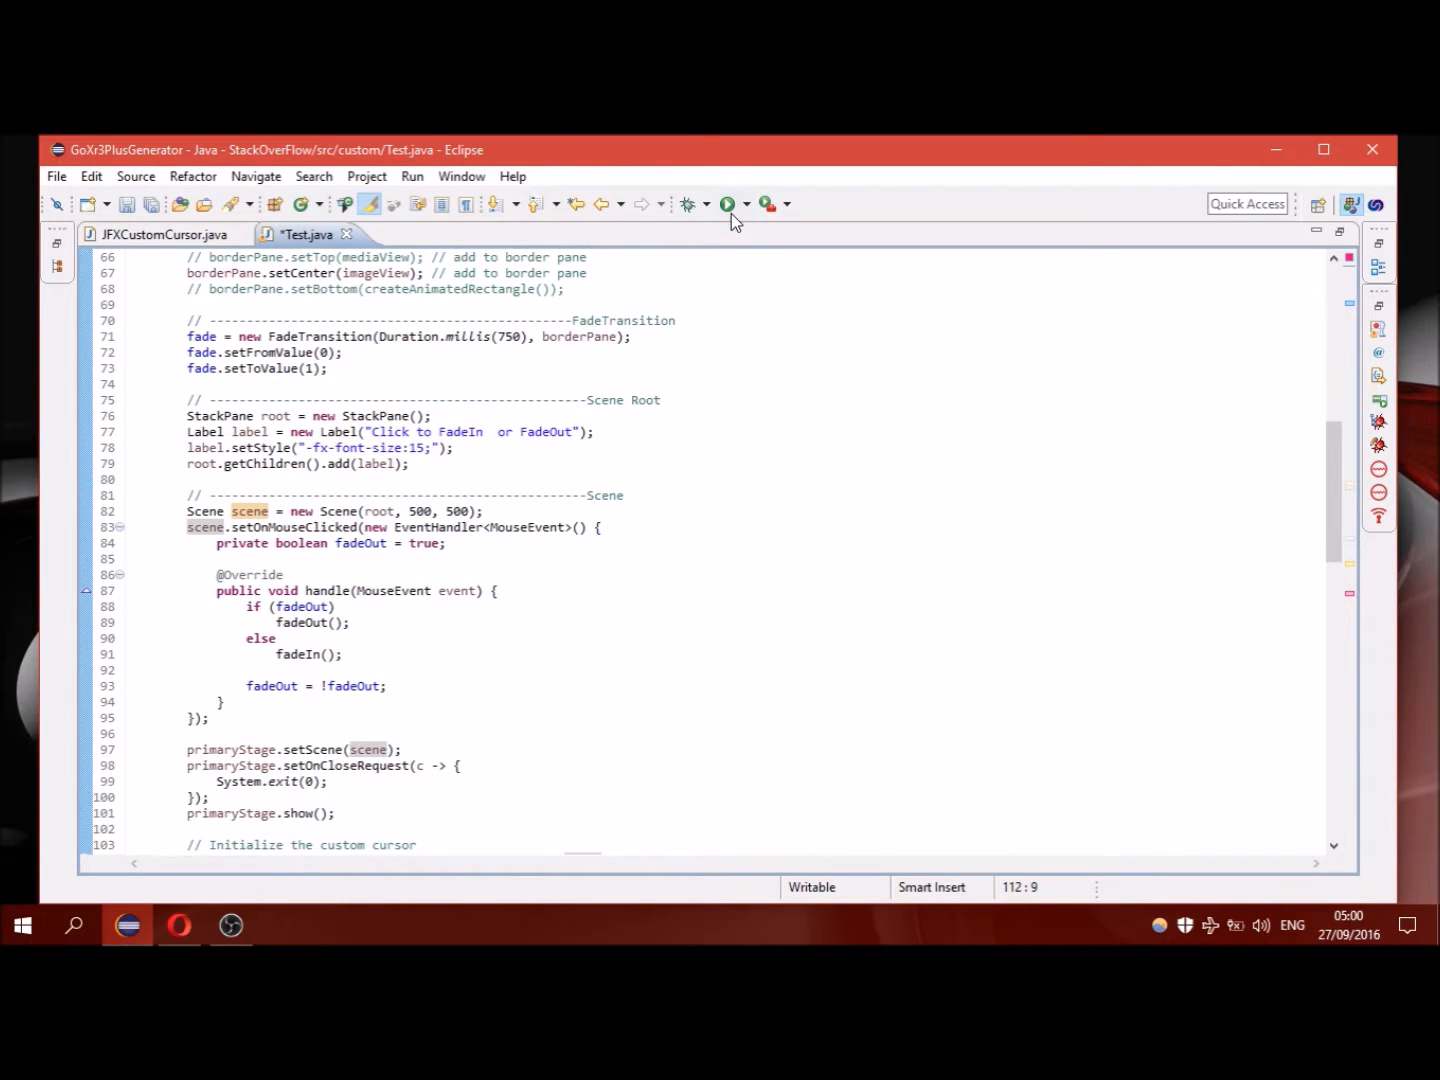
Cancel the errors-in-workspace launch, import the missing Cursor class, and relaunch the app.
left_click(728, 204)
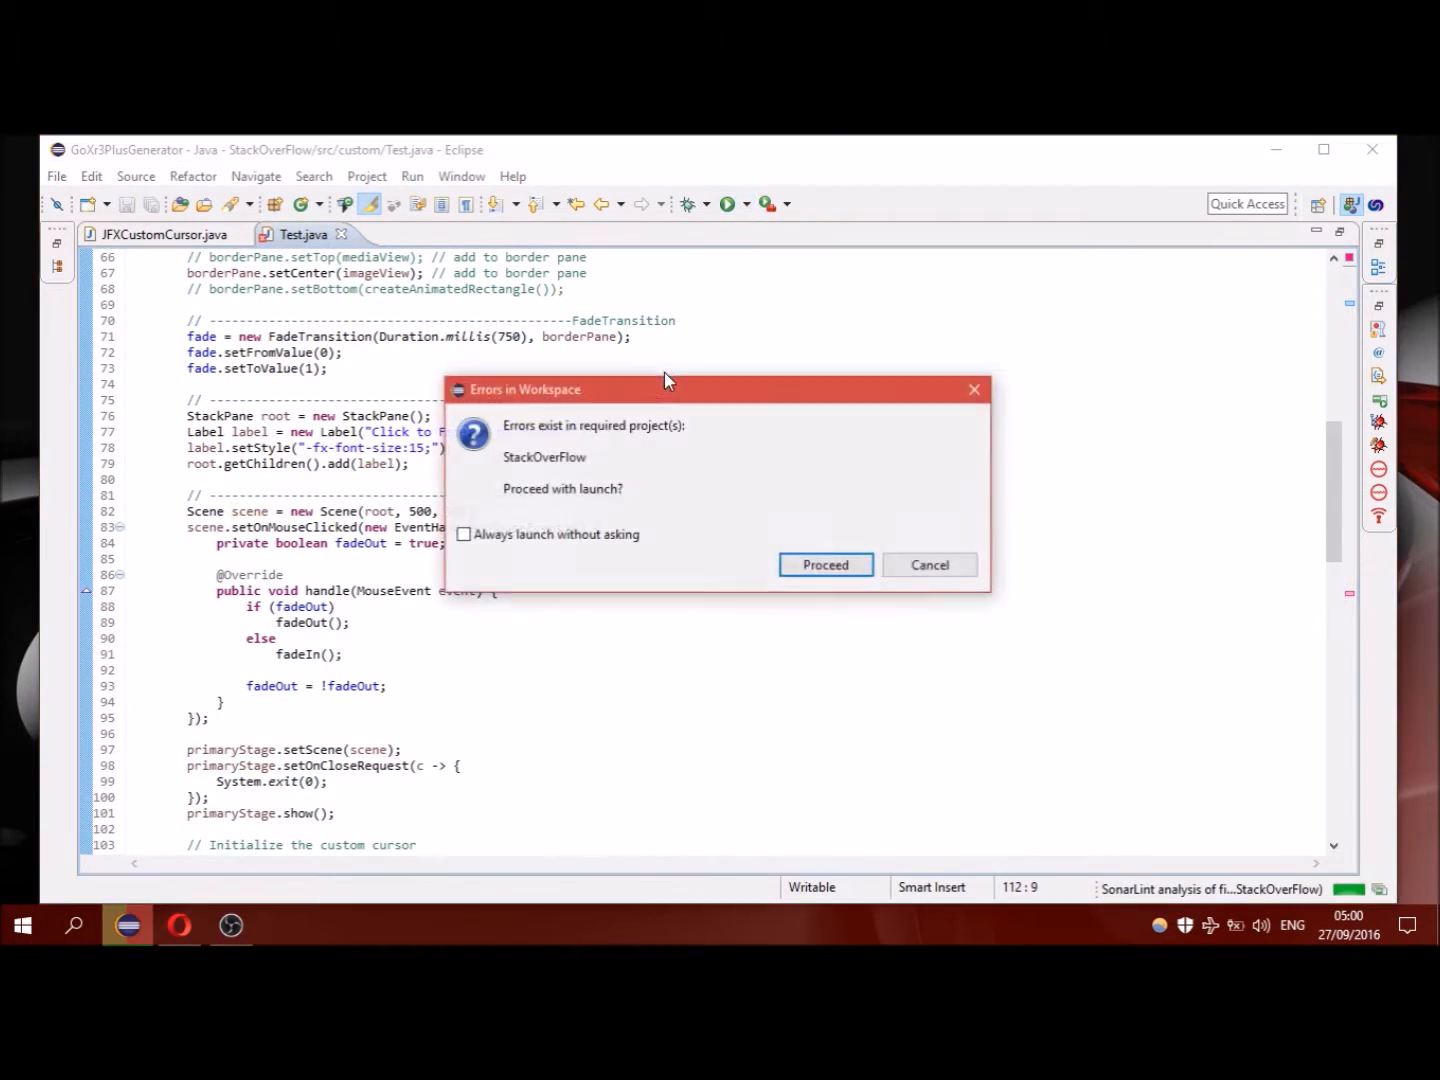
left_click(825, 564)
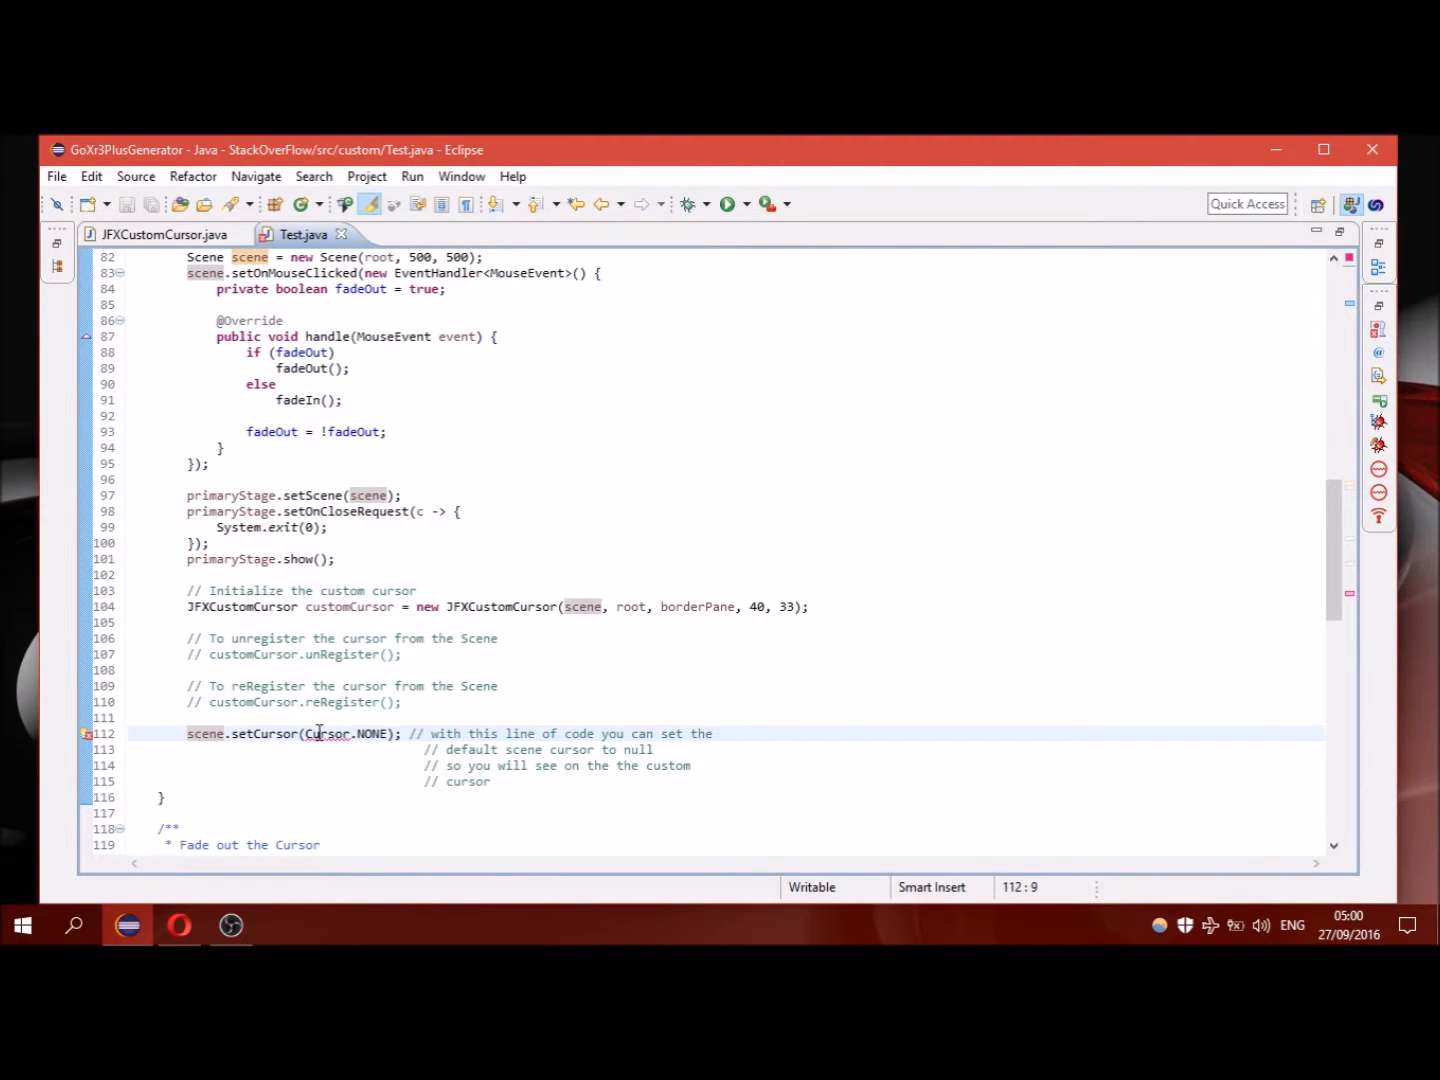
key("Enter")
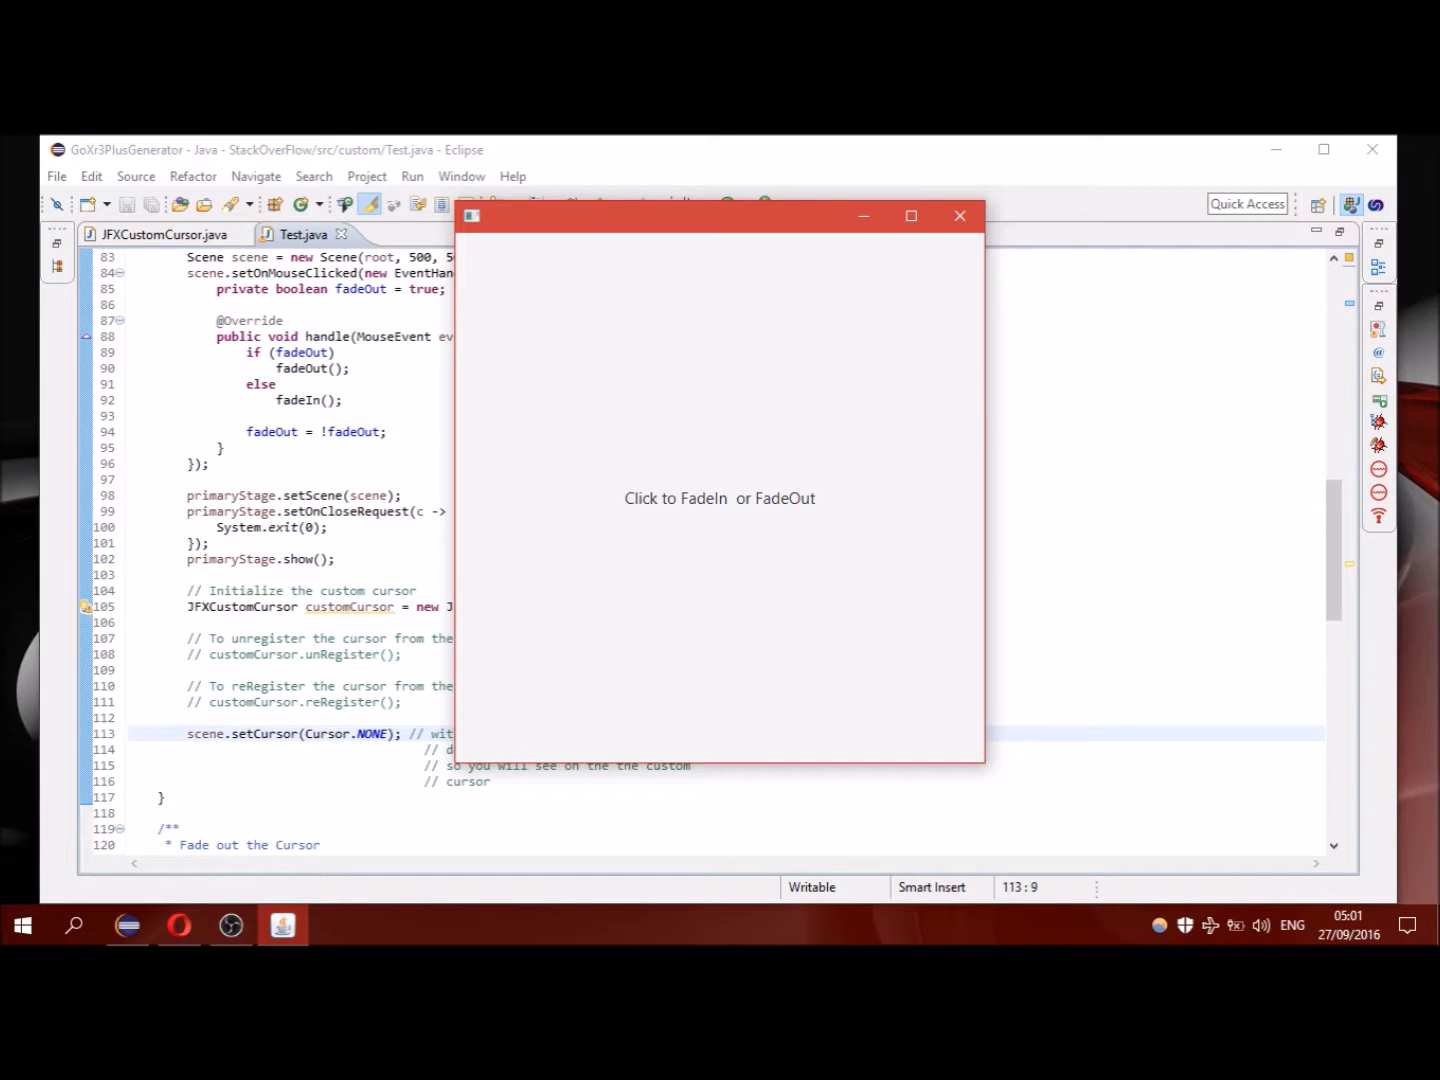
mouse_move(673, 428)
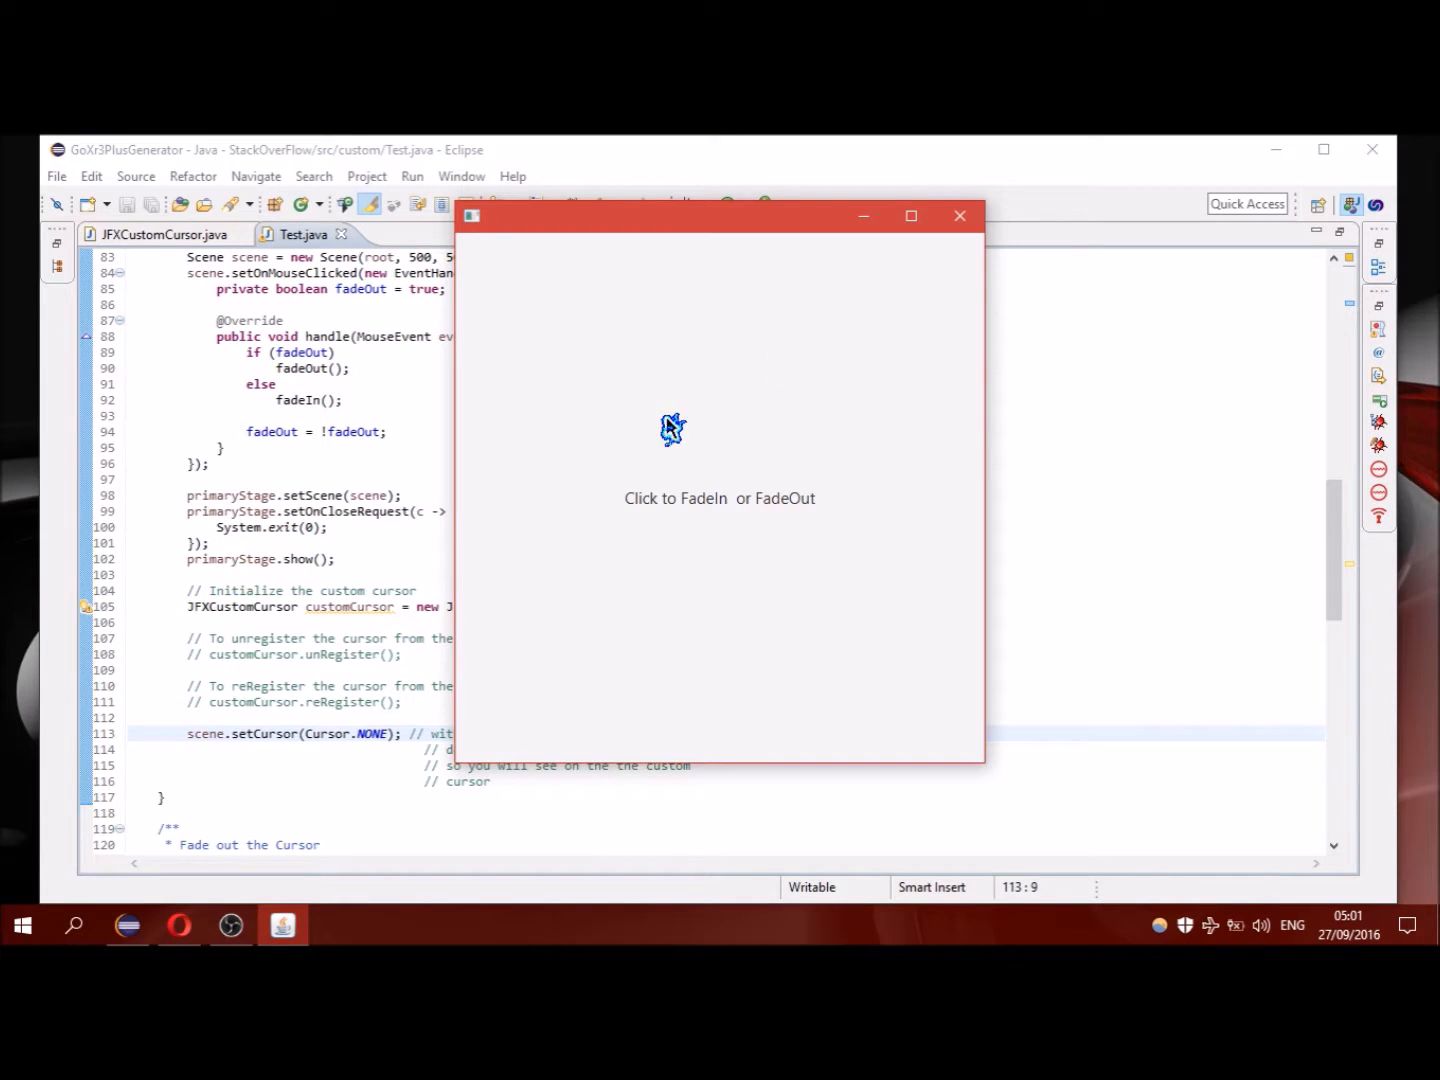
mouse_move(698, 418)
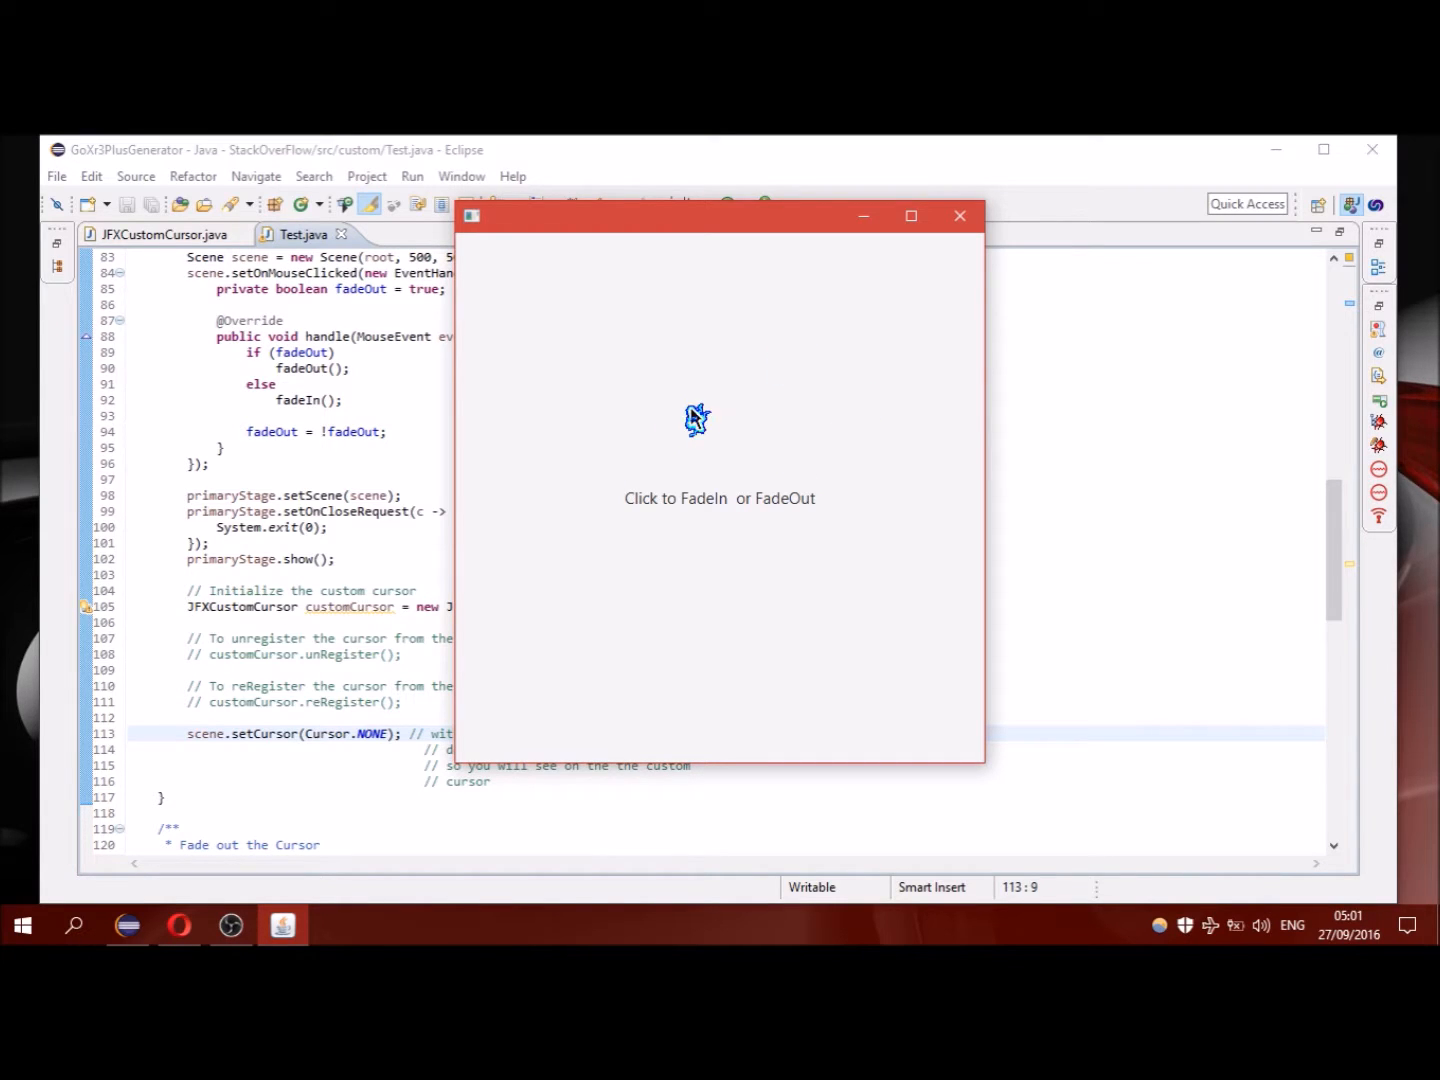
Click inside the test window to fade the custom cursor, then close the app.
left_click(700, 418)
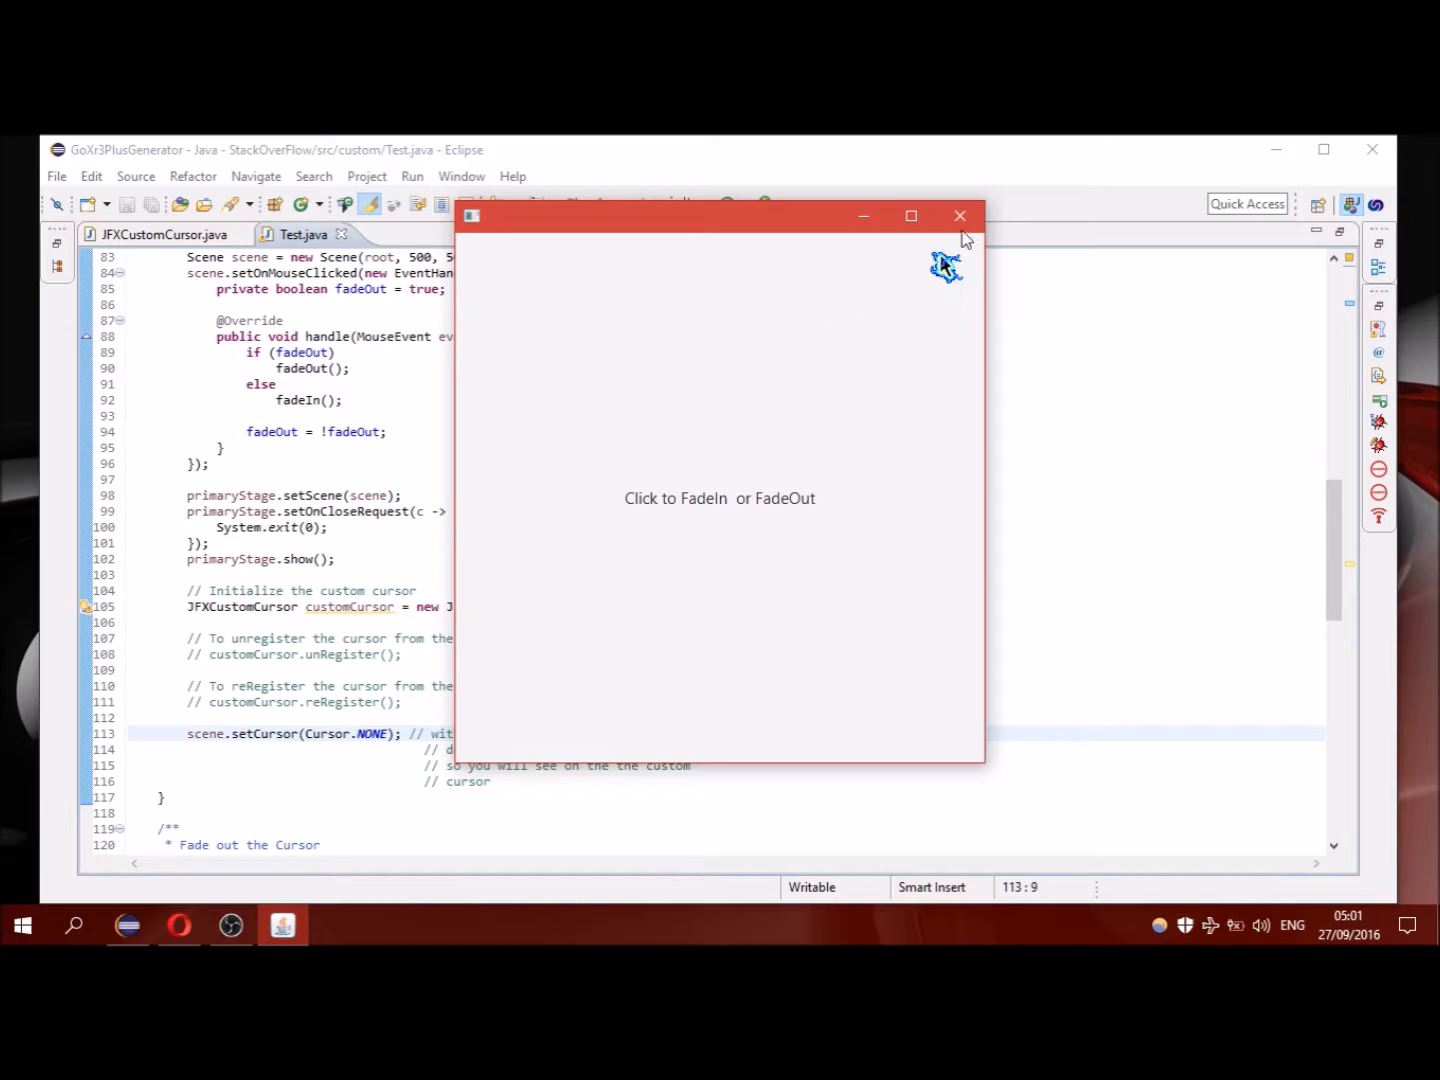
left_click(959, 215)
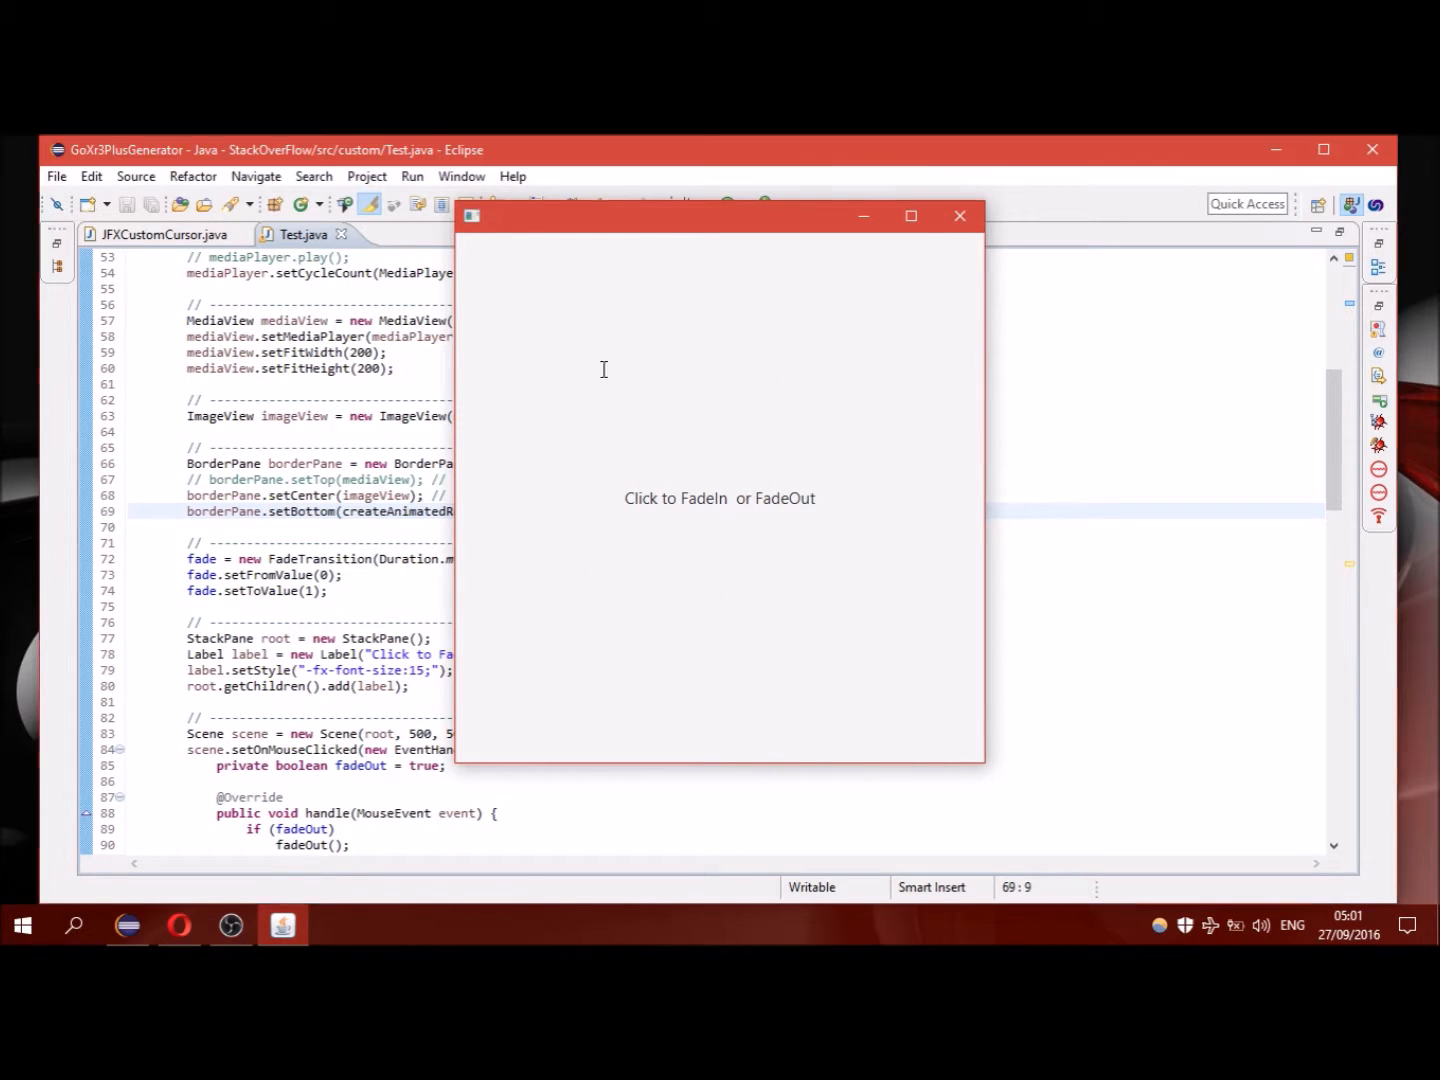
With borderPane.setBottom(createAnimatedRectangle()) uncommented, click the running app to toggle the cursor fade.
left_click(958, 215)
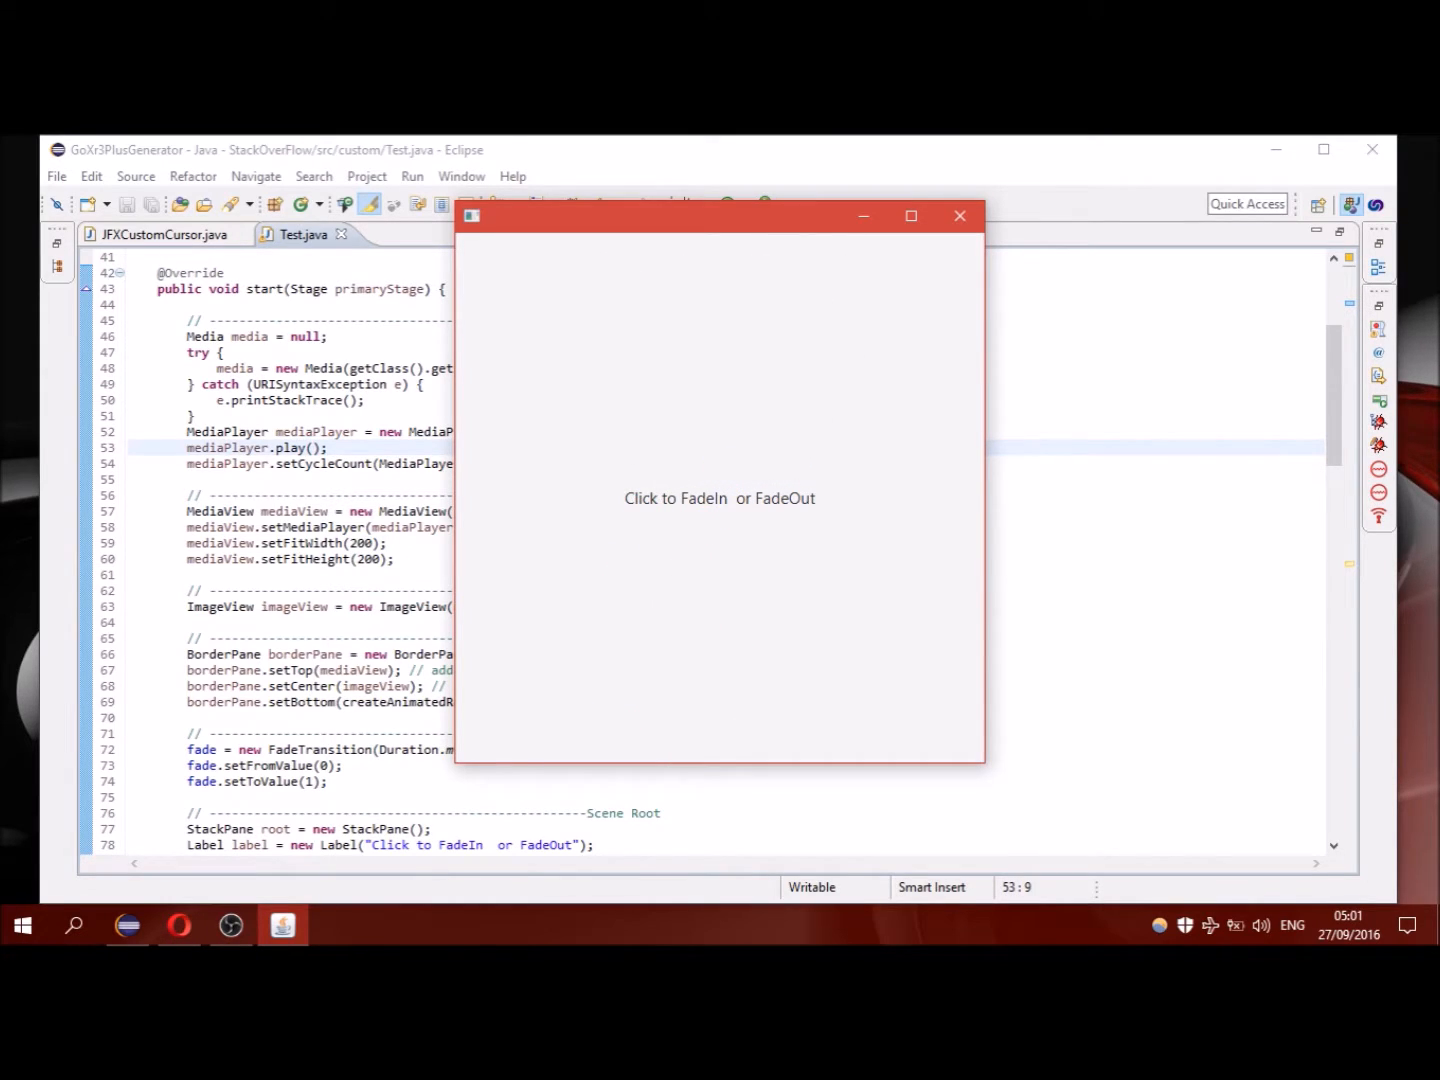
Click inside the media-enabled app window to toggle the cursor fade, then close it.
left_click(719, 498)
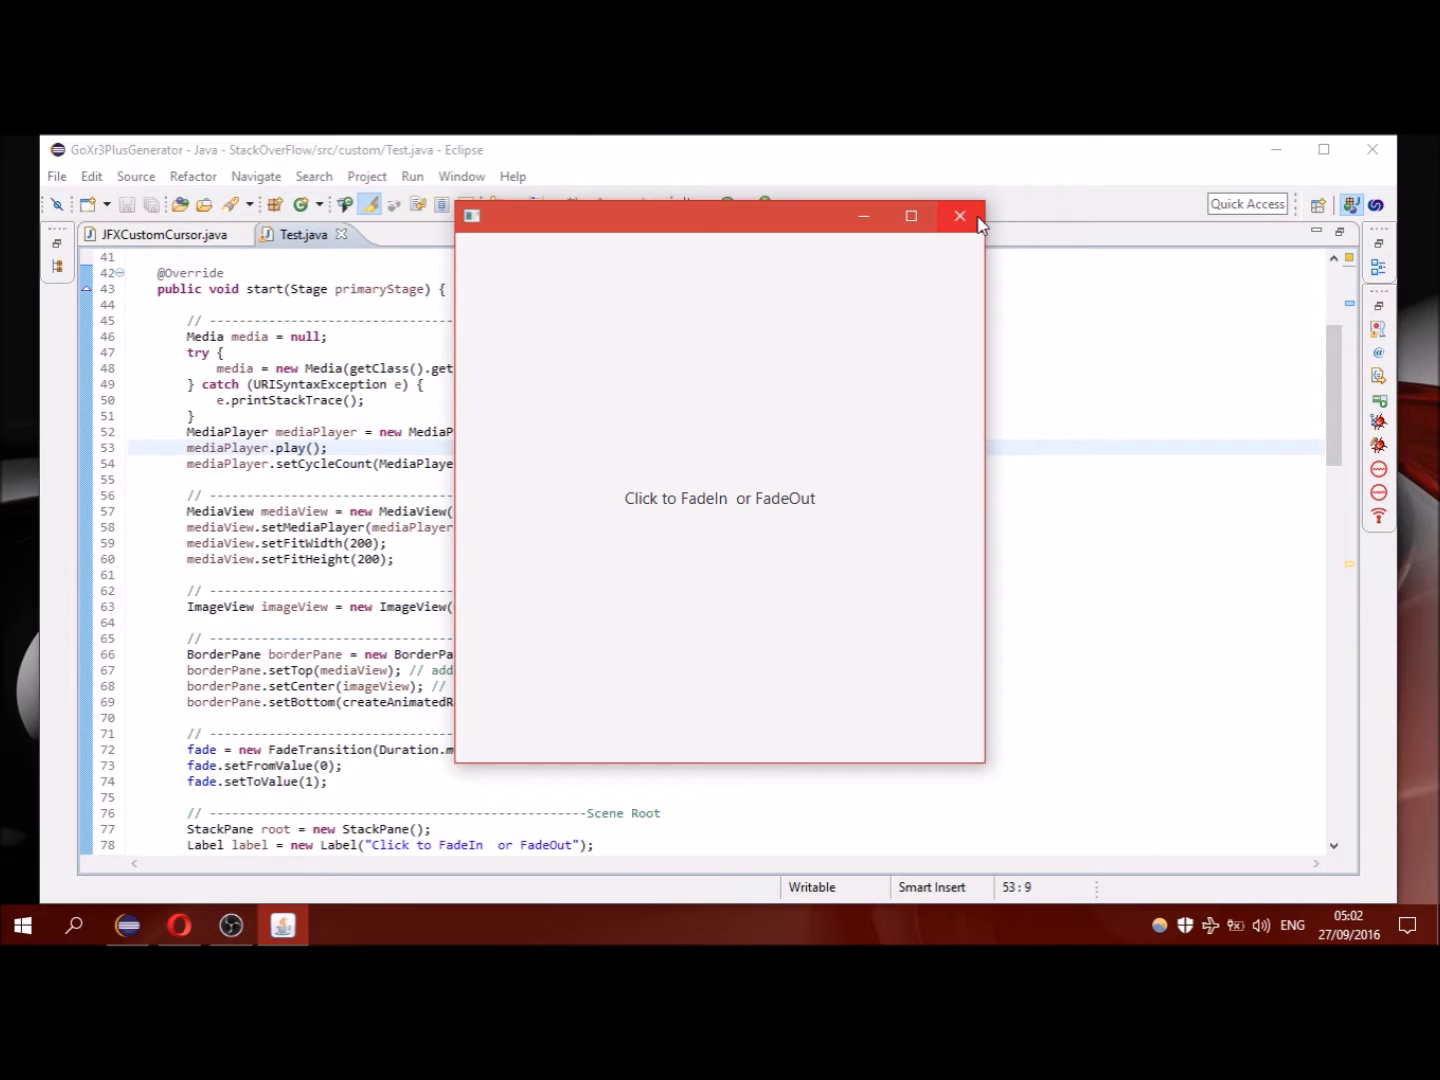
left_click(959, 216)
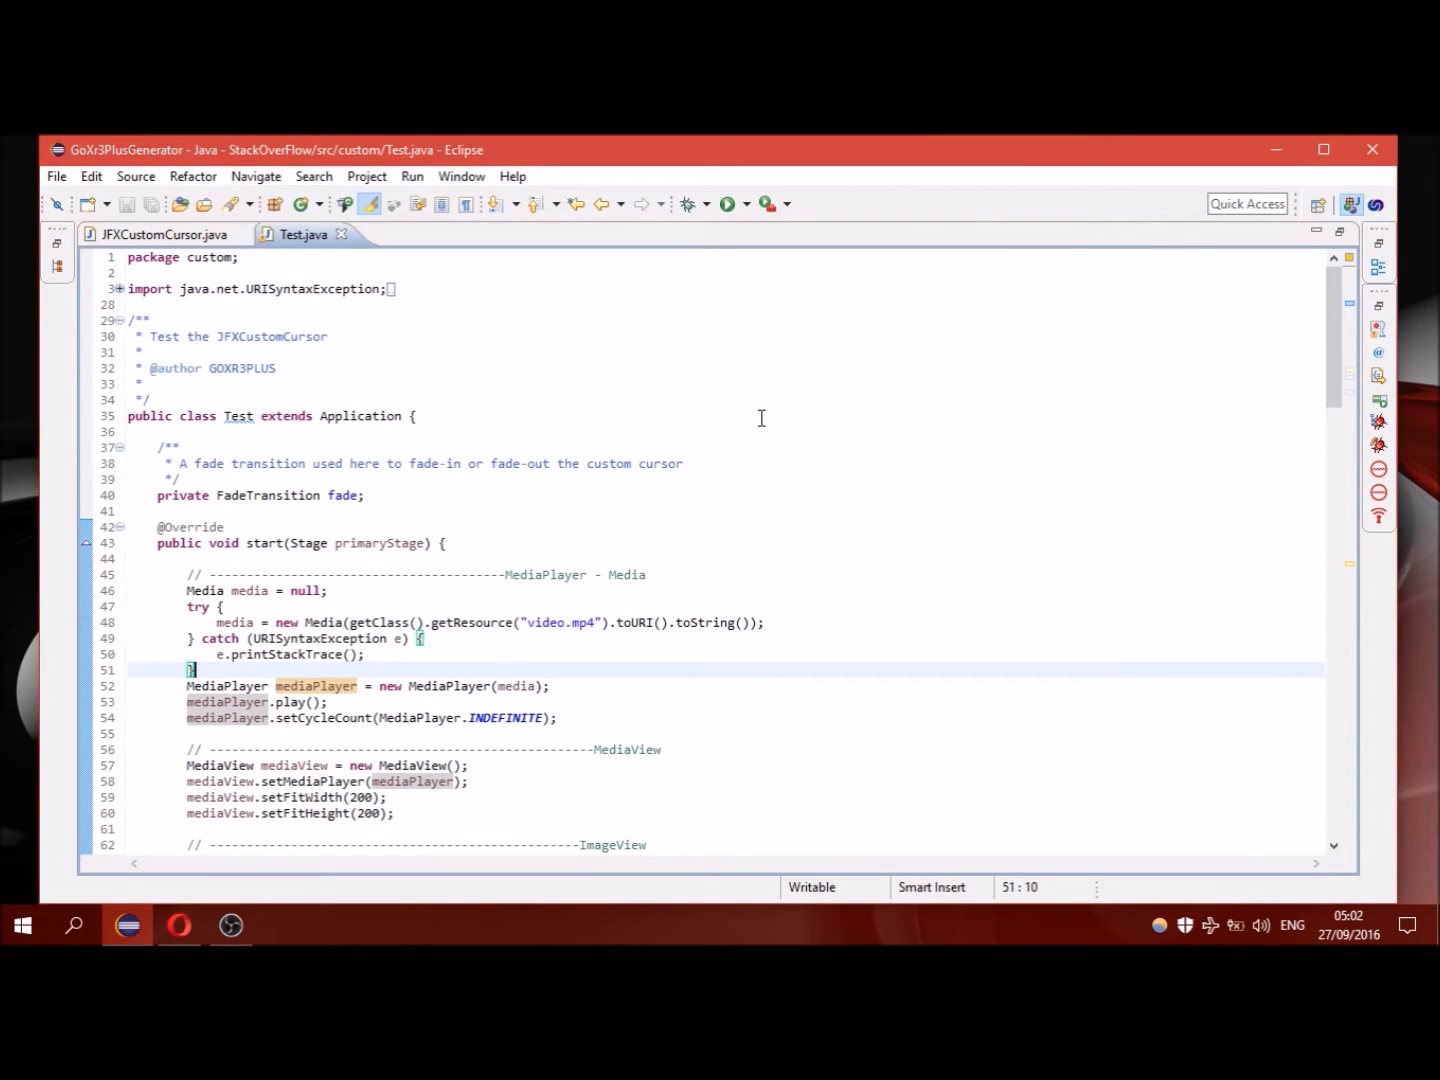